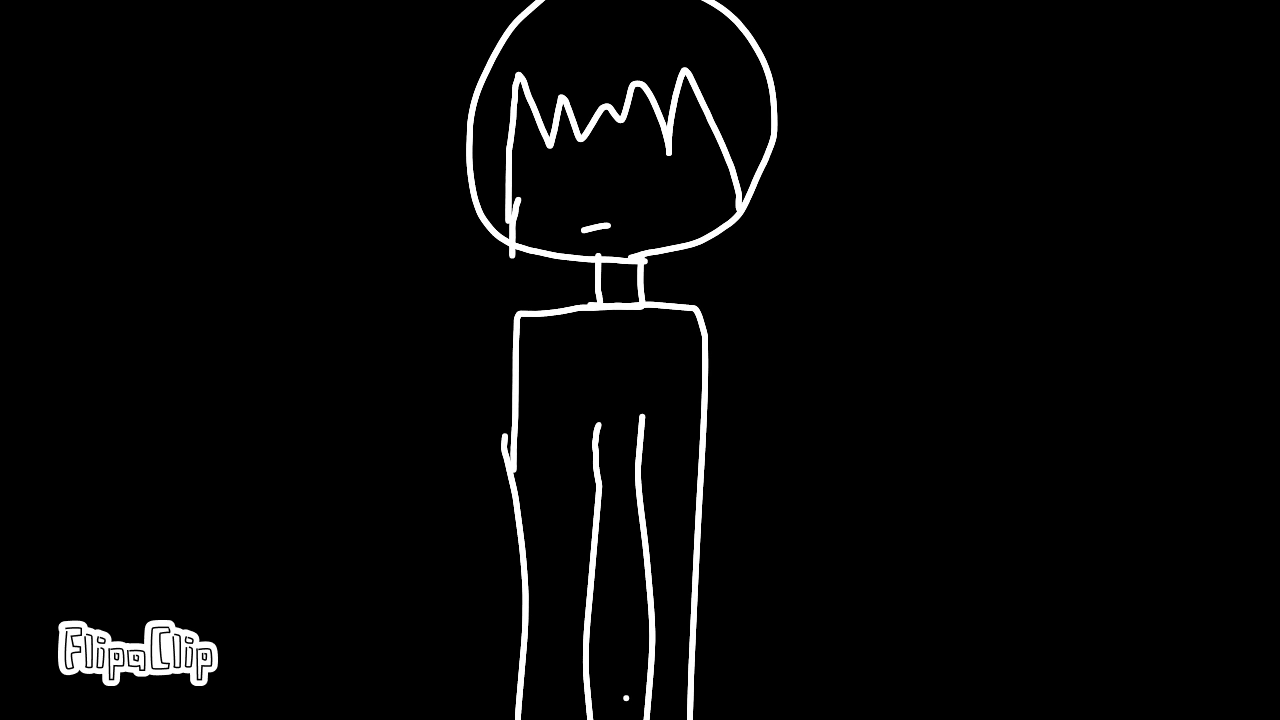
# Play the animation through to the square-headed creature whose large eyes gain small highlights.
pyautogui.moveTo(535, 110); pyautogui.dragTo(555, 150)
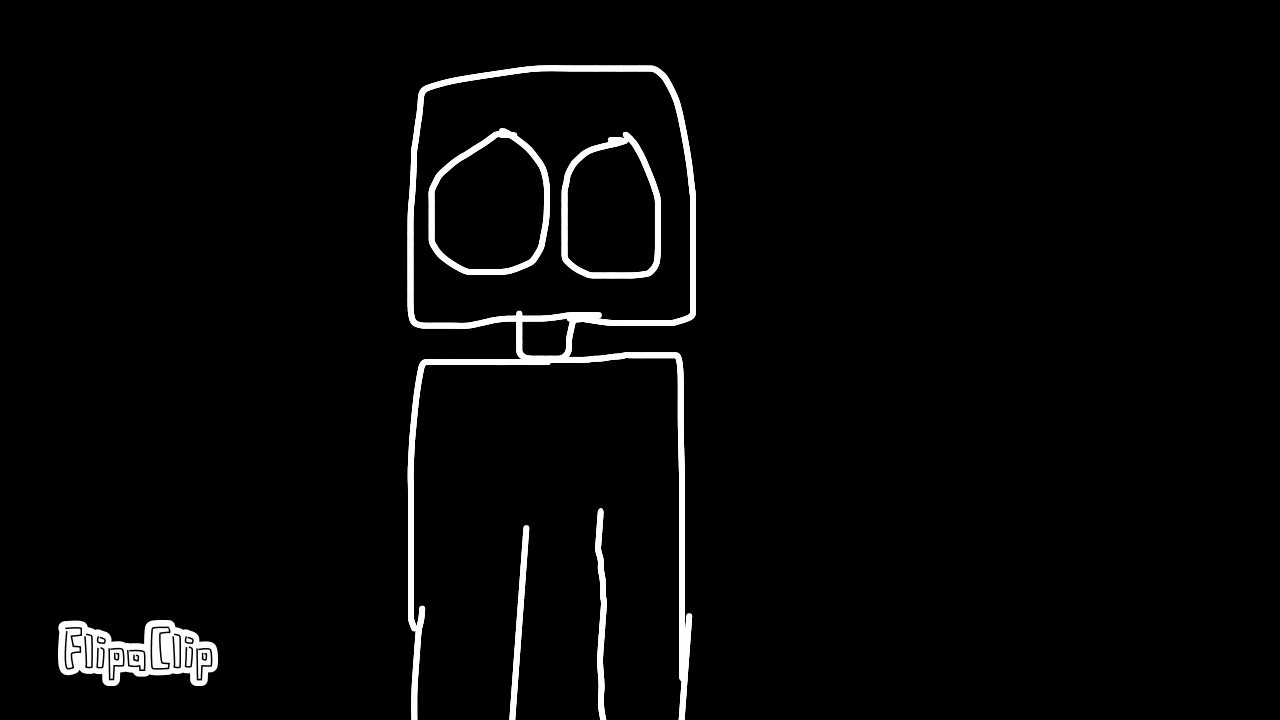
pyautogui.moveTo(455, 200); pyautogui.dragTo(455, 230)
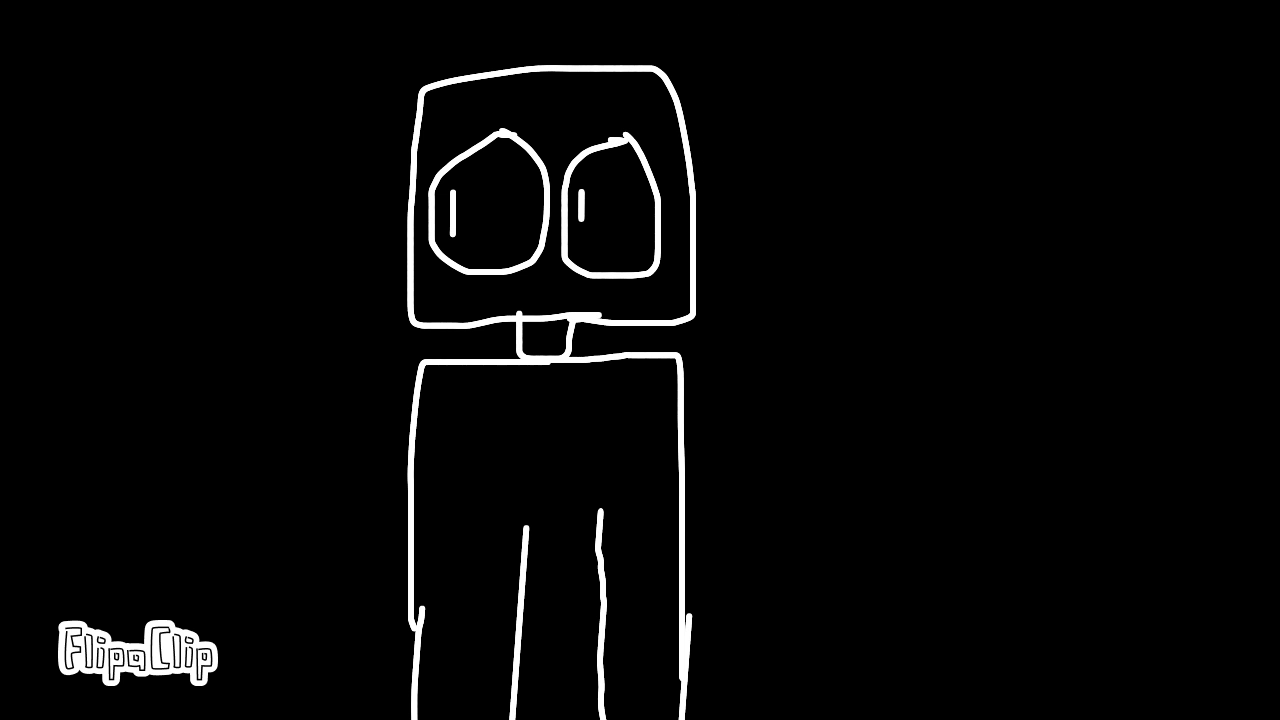